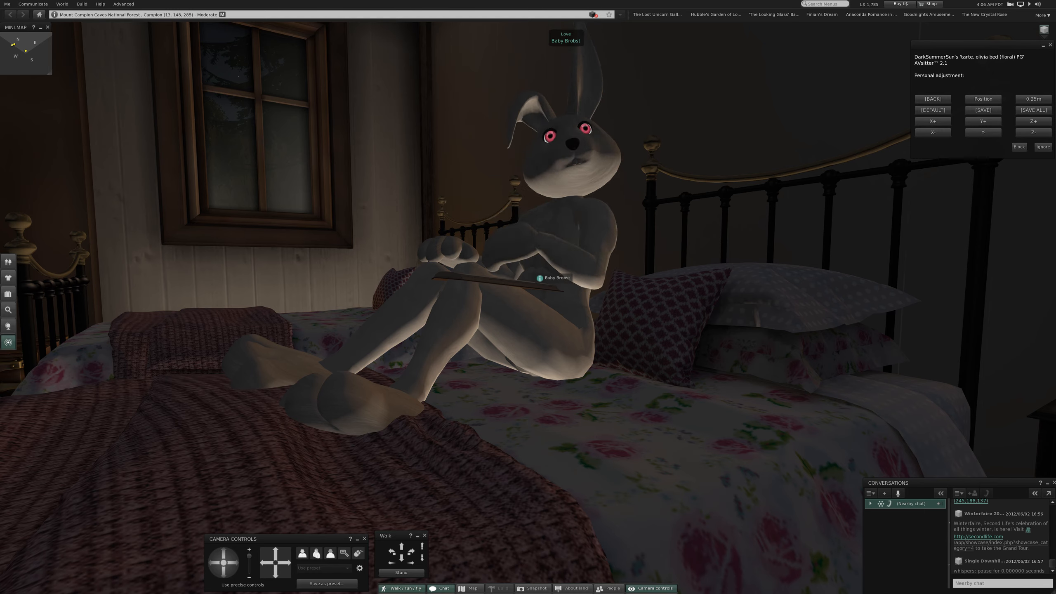
mouse_move(9, 293)
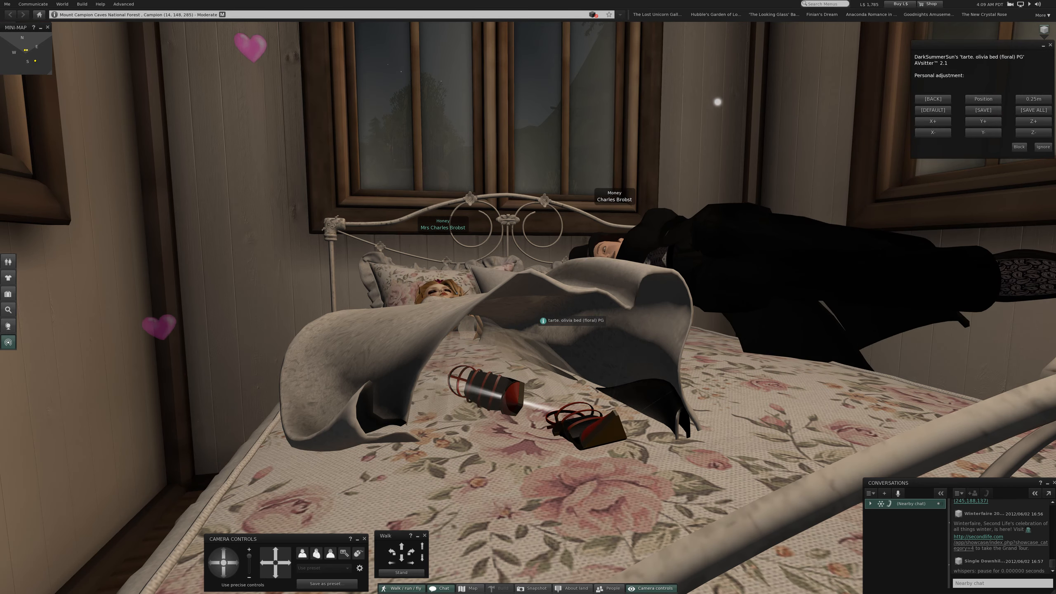
Leave the bed scene and move the view toward the outdoor patio table.
click(1050, 45)
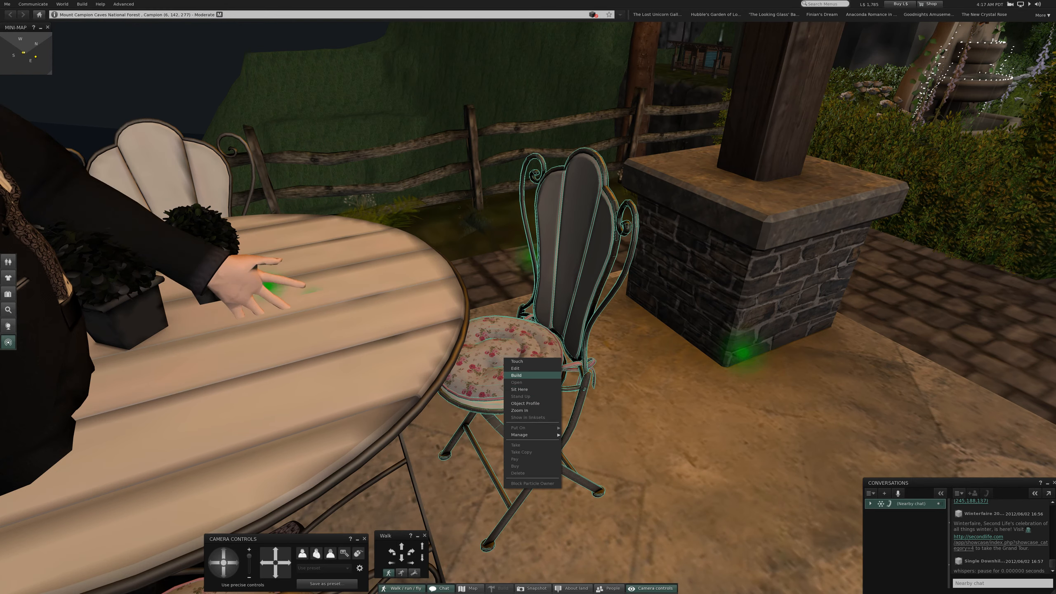
Choose the Breakfast eating poses in the chair dialog, then go back to the main pose menu.
click(518, 389)
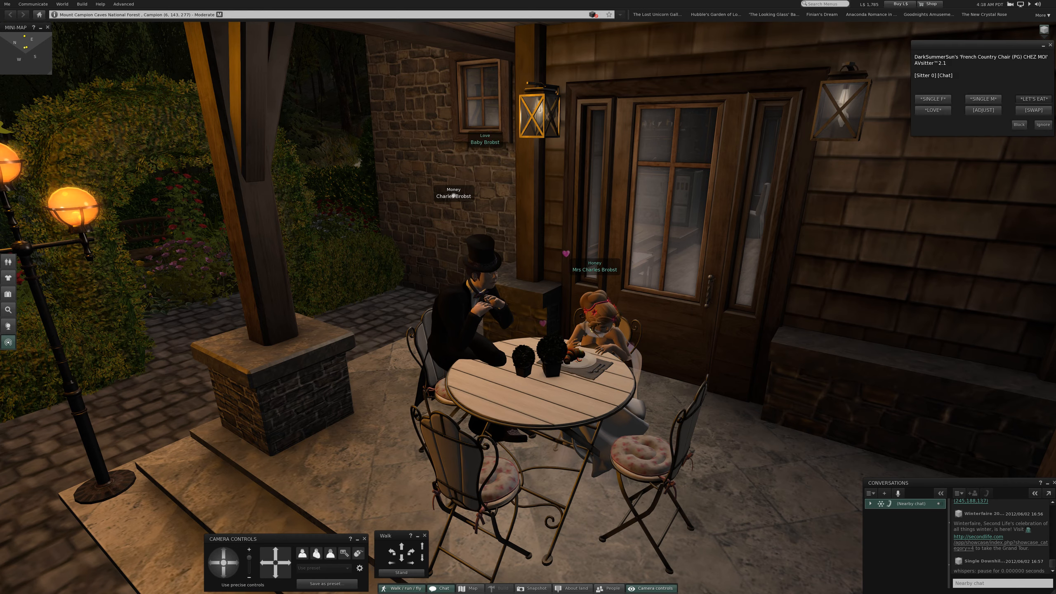
click(1032, 99)
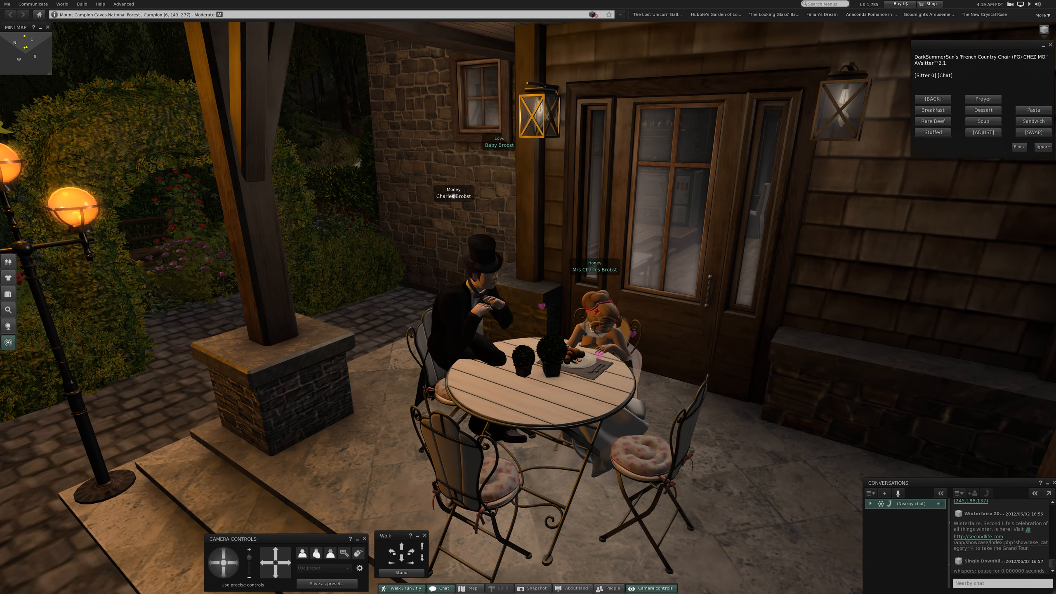
click(932, 110)
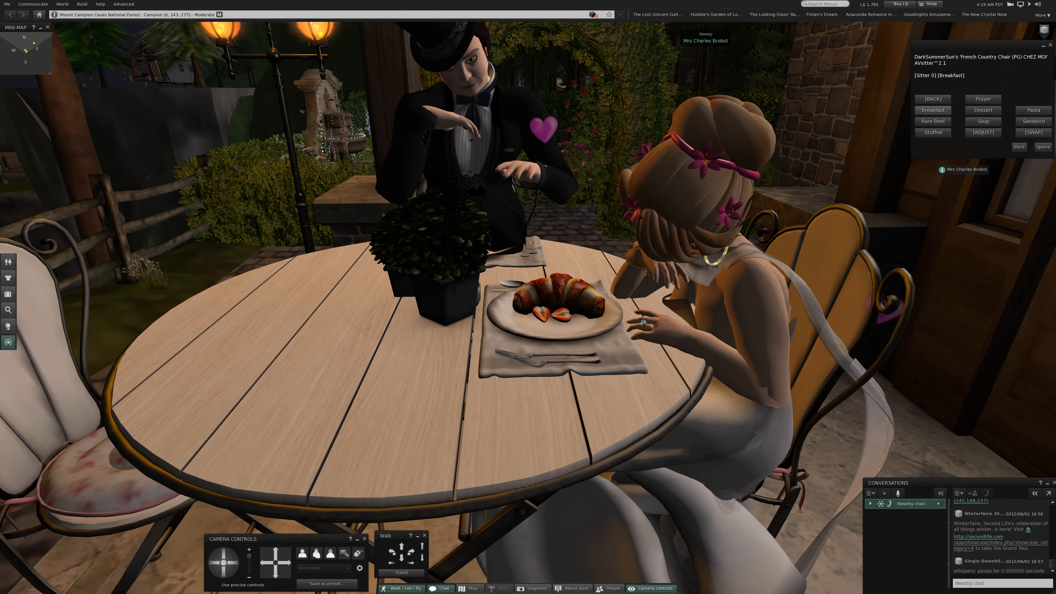
click(933, 110)
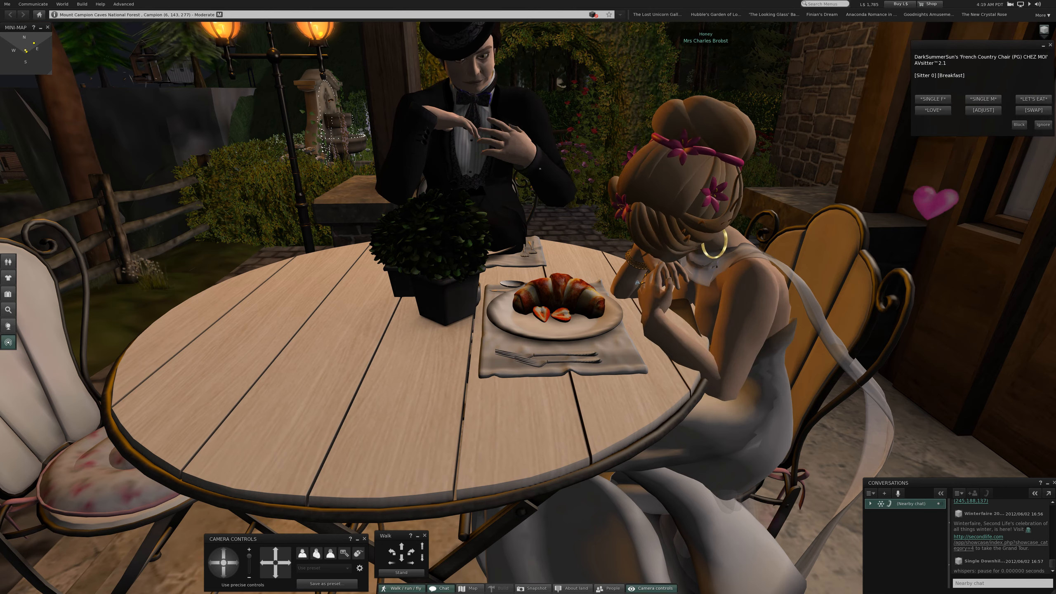